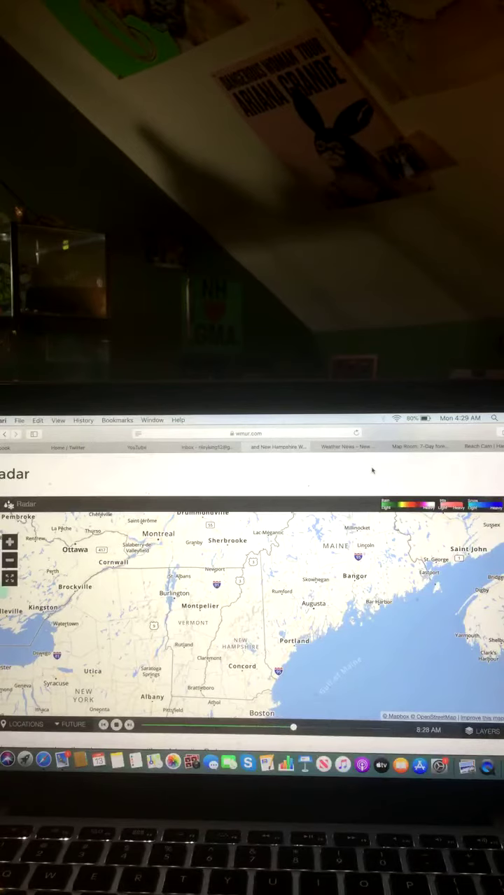
Advance the WMUR Map Room slideshow to the New Hampshire temperatures map (30 Manchester, 19 Berlin)
drag(293, 728, 349, 727)
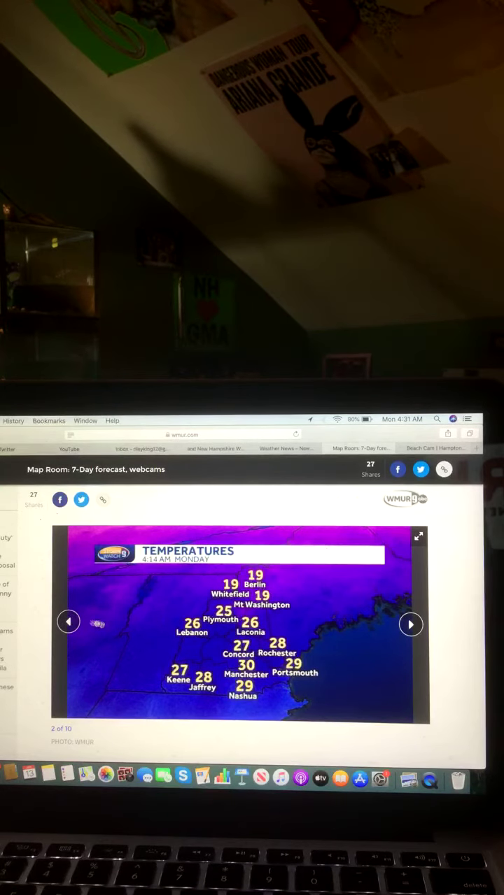
Show the 7-day forecast slide, then switch to the Hampton Beach webcam's night shoreline view
click(68, 621)
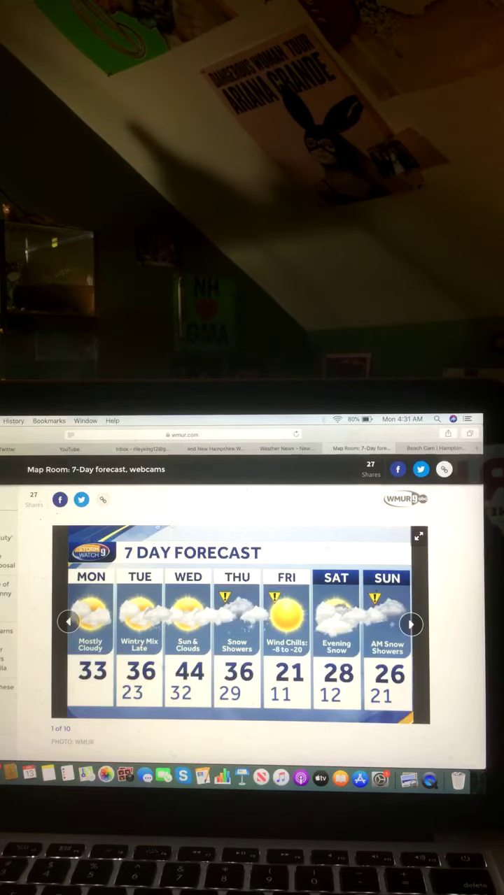
click(437, 448)
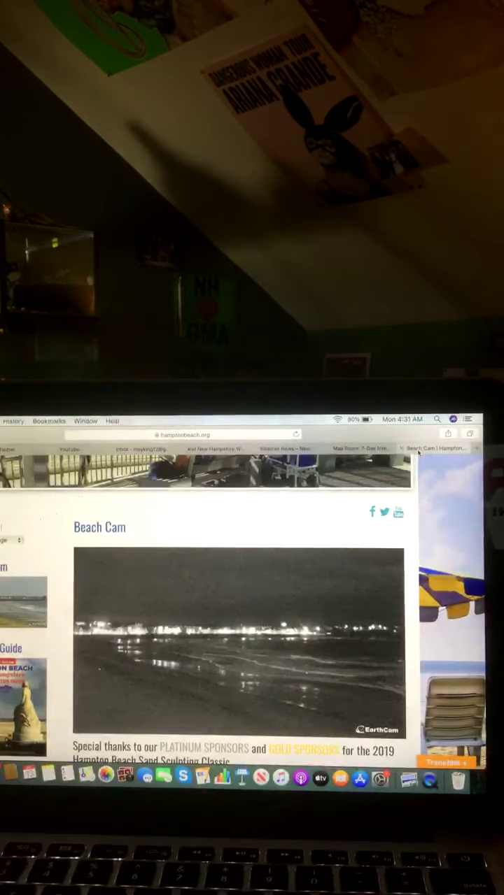